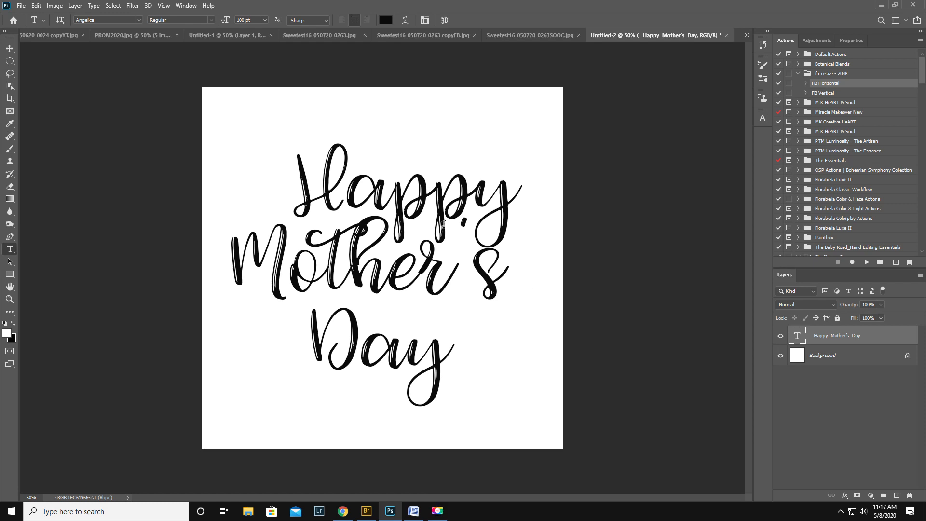
mouse_move(355, 329)
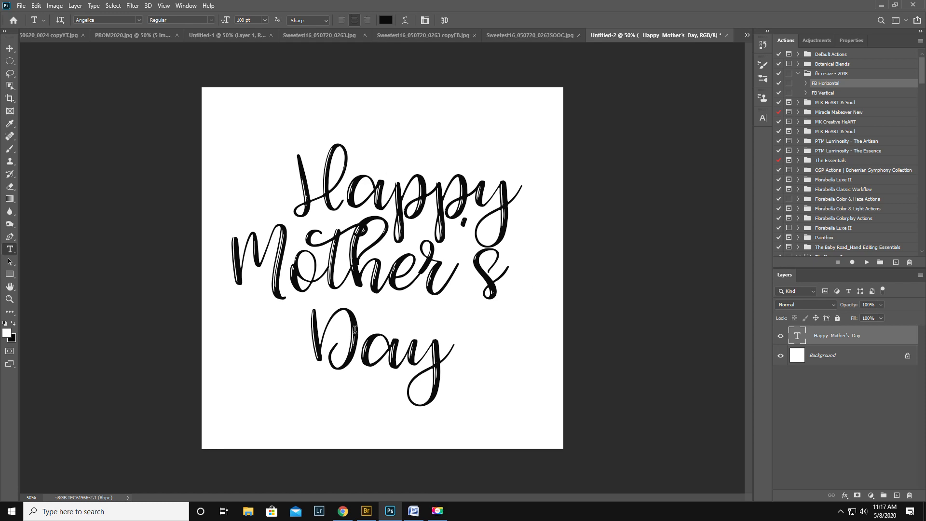
mouse_move(330, 150)
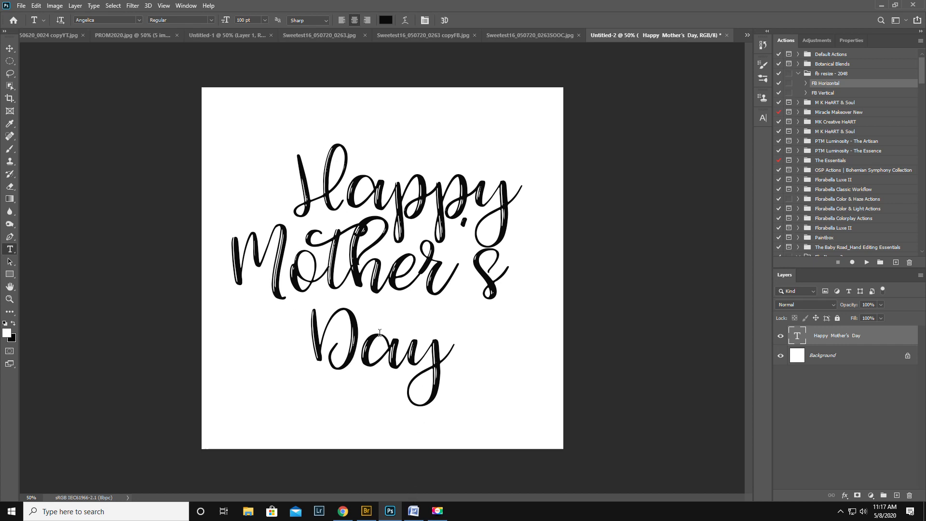
- Save the rose gold glitter vinyl image from Google Images to Downloads
click(342, 511)
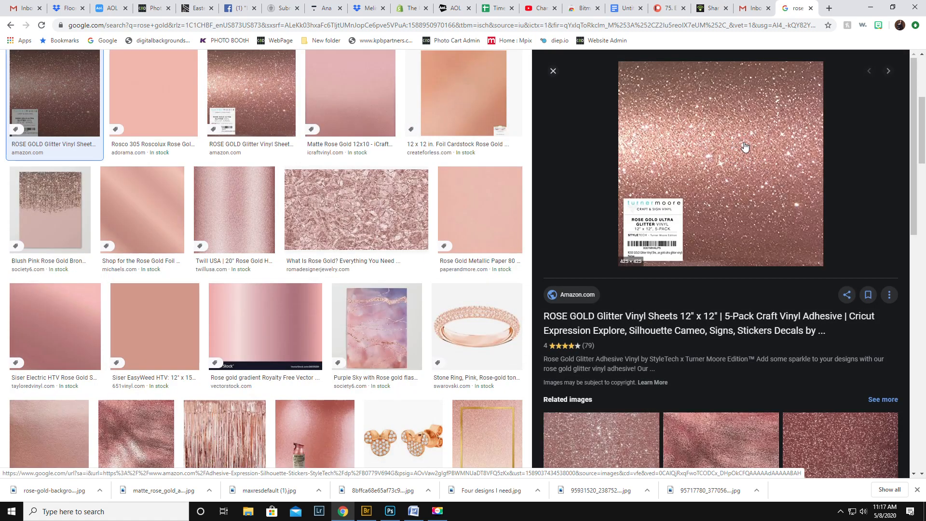
right_click(738, 150)
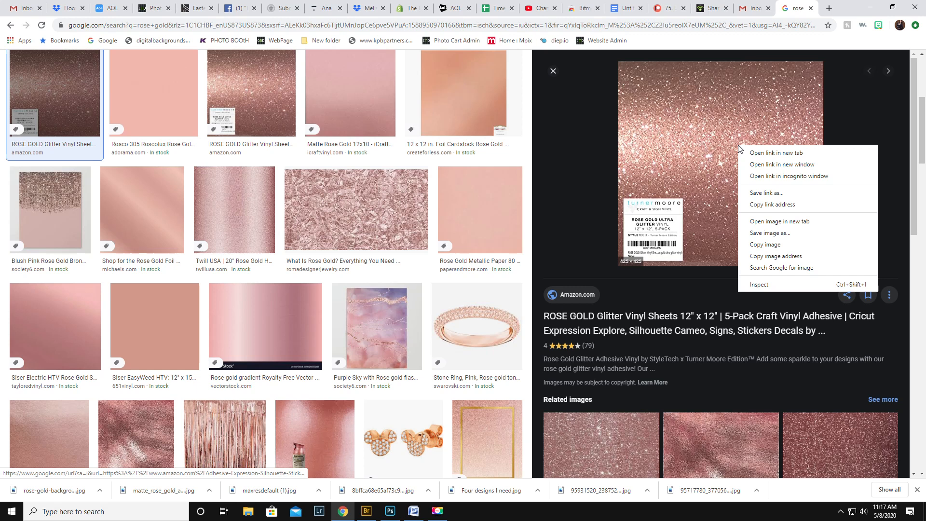
click(752, 195)
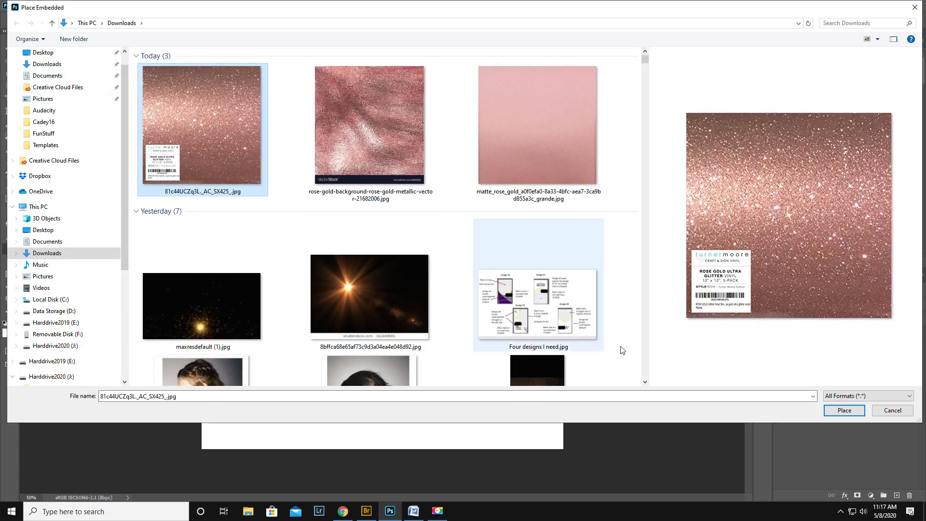
- Place the glitter JPG as an embedded layer above the text, scaled past the canvas edges
click(843, 410)
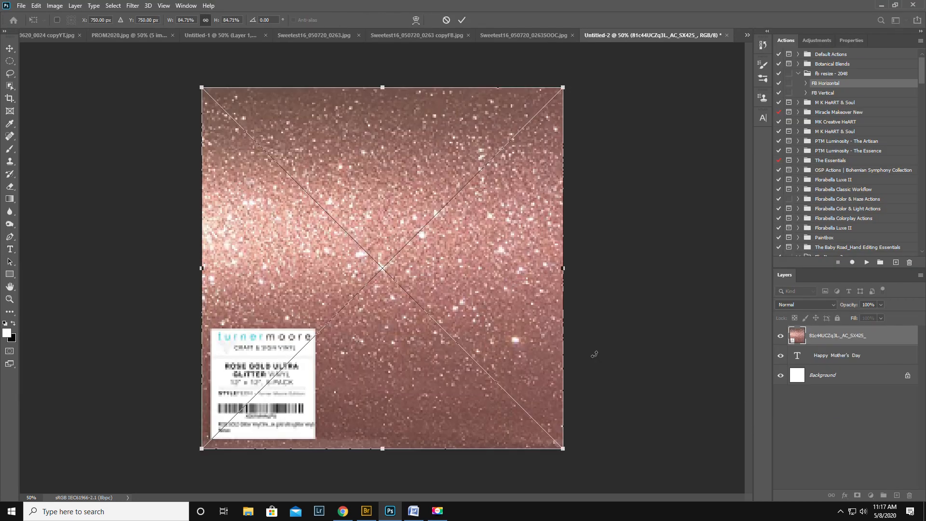
drag(201, 87, 160, 87)
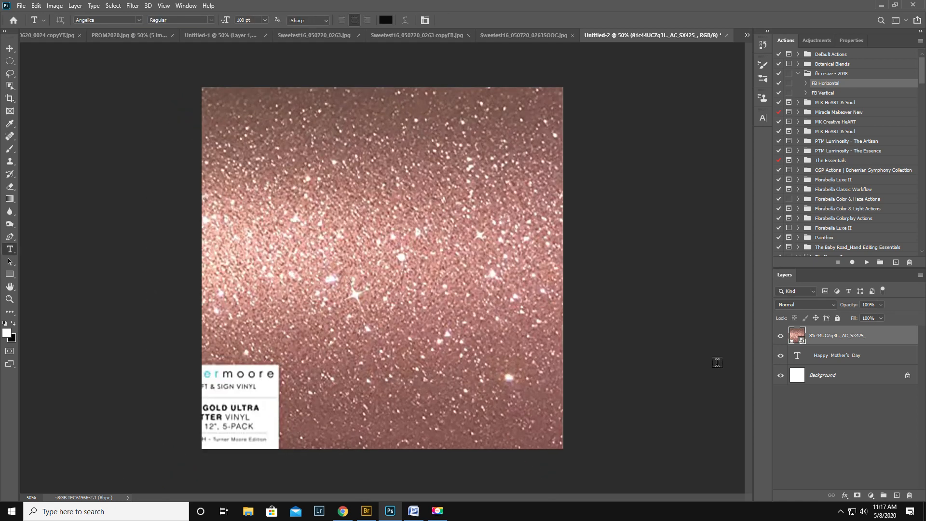
mouse_move(884, 336)
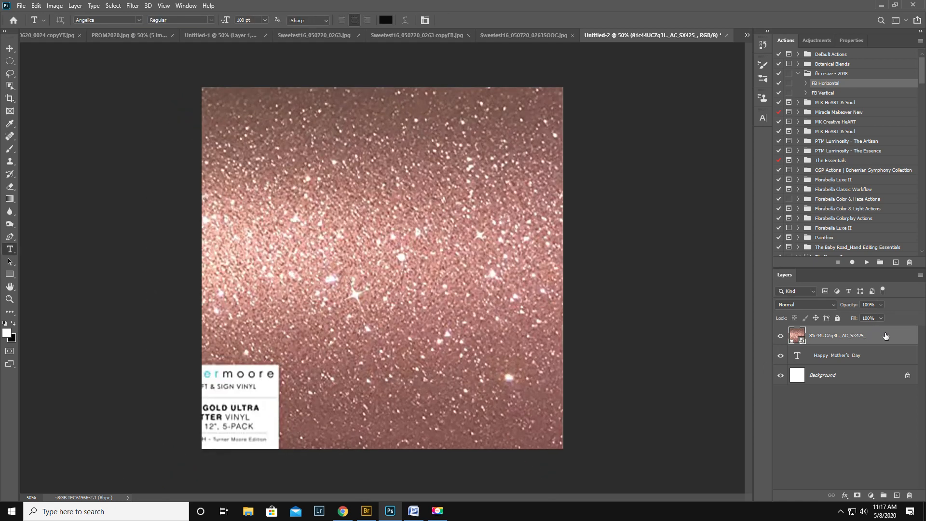